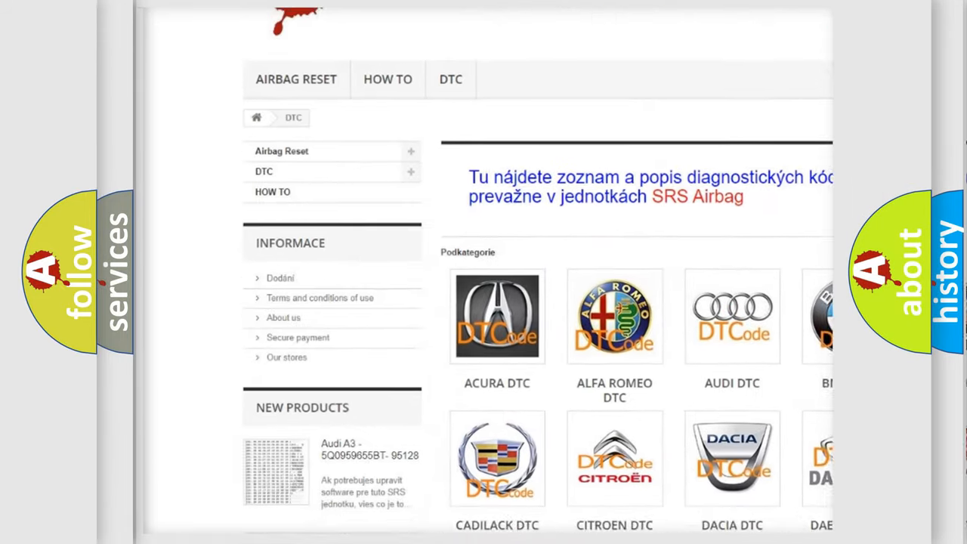
pyautogui.scroll(-3)
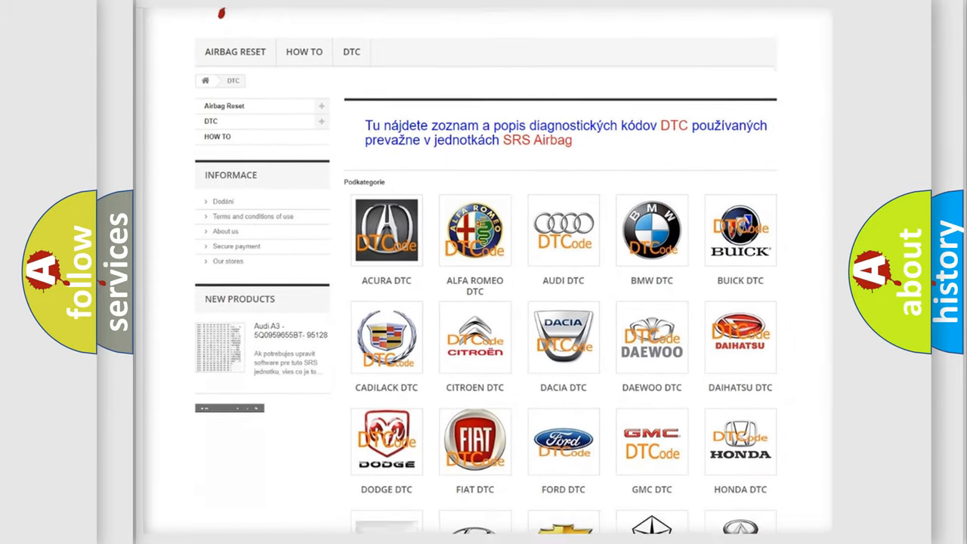
pyautogui.scroll(-3)
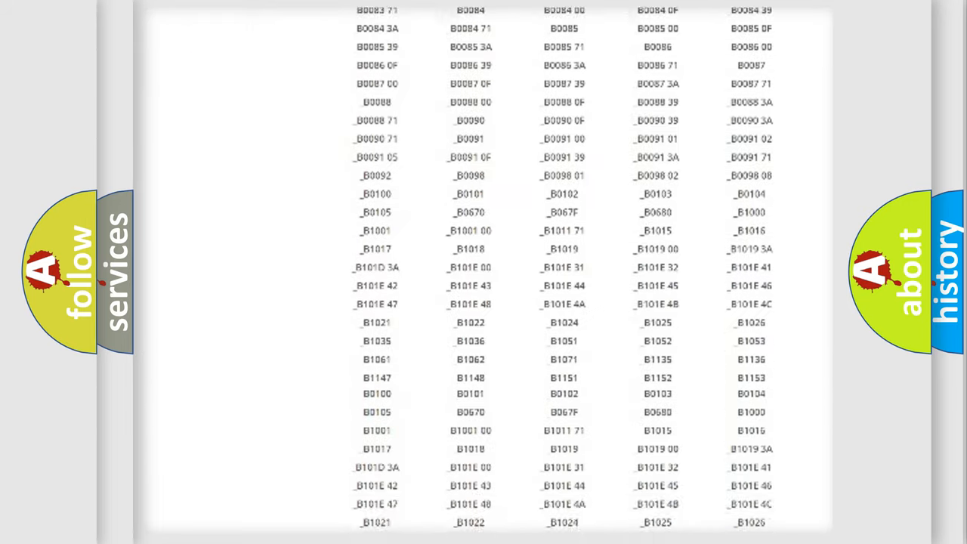
pyautogui.scroll(-3)
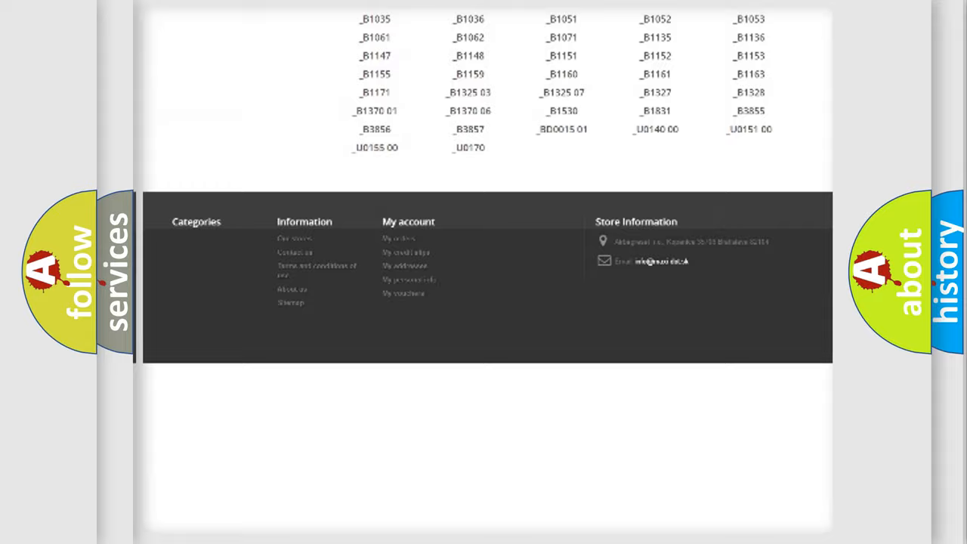
pyautogui.scroll(3)
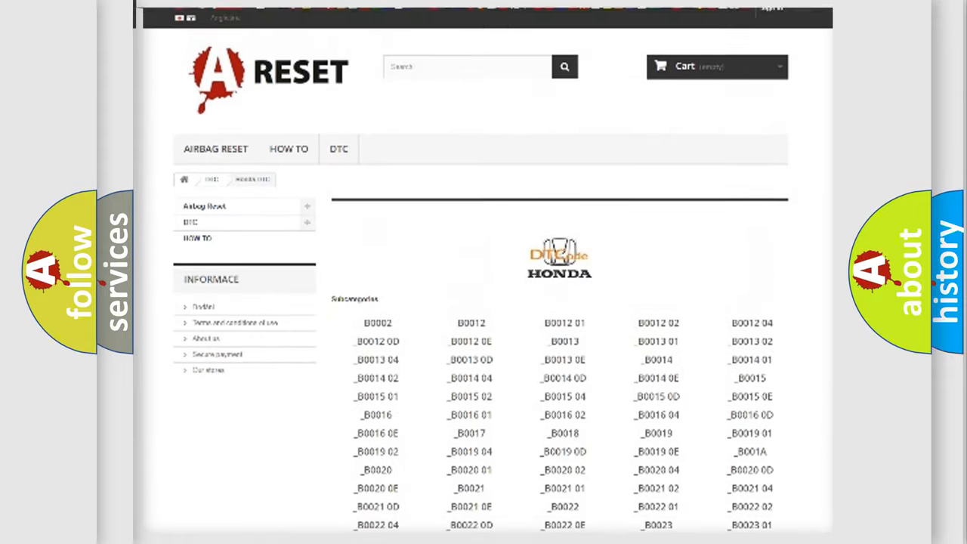